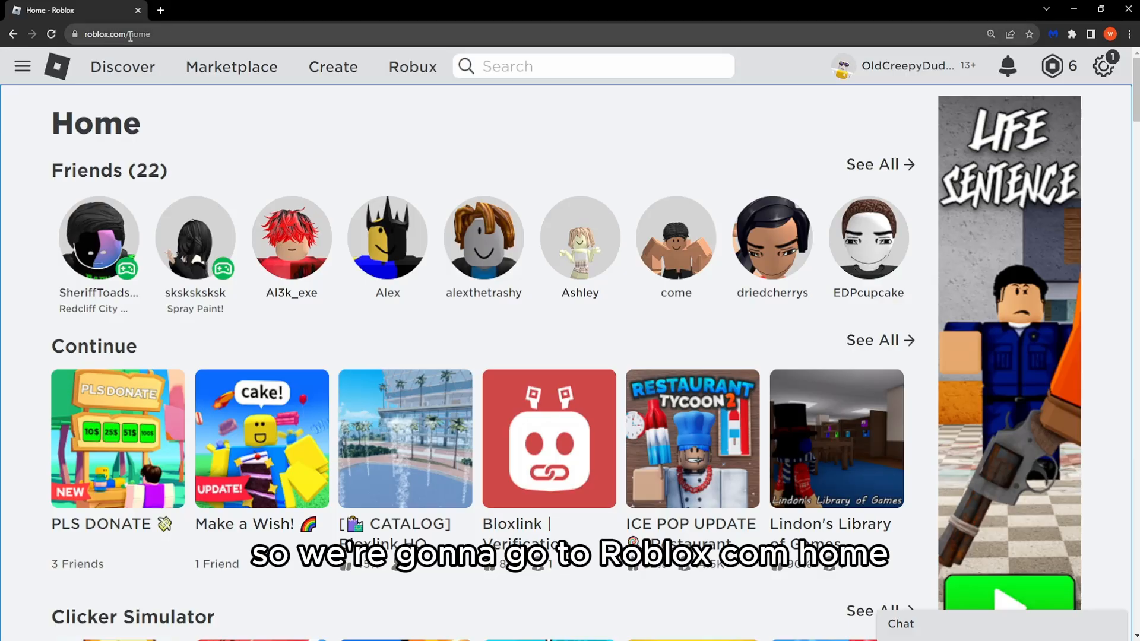
# Step: Show the Avatar Items creations dashboard listing existing classic T-shirts like T-shirt_69 and cat
pyautogui.click(332, 67)
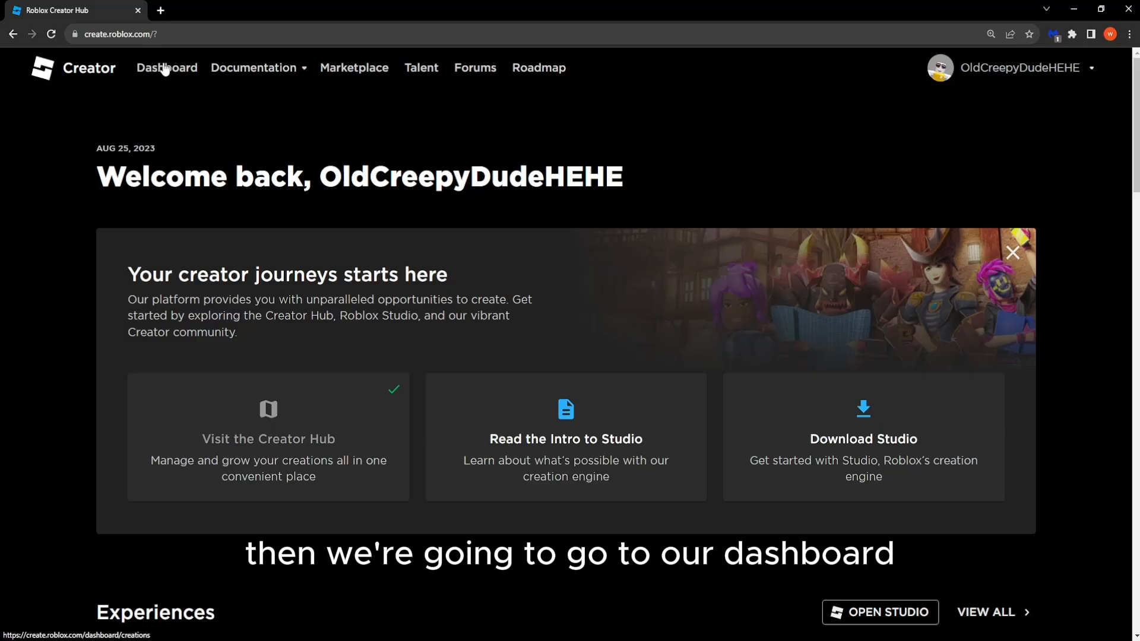
pyautogui.click(167, 68)
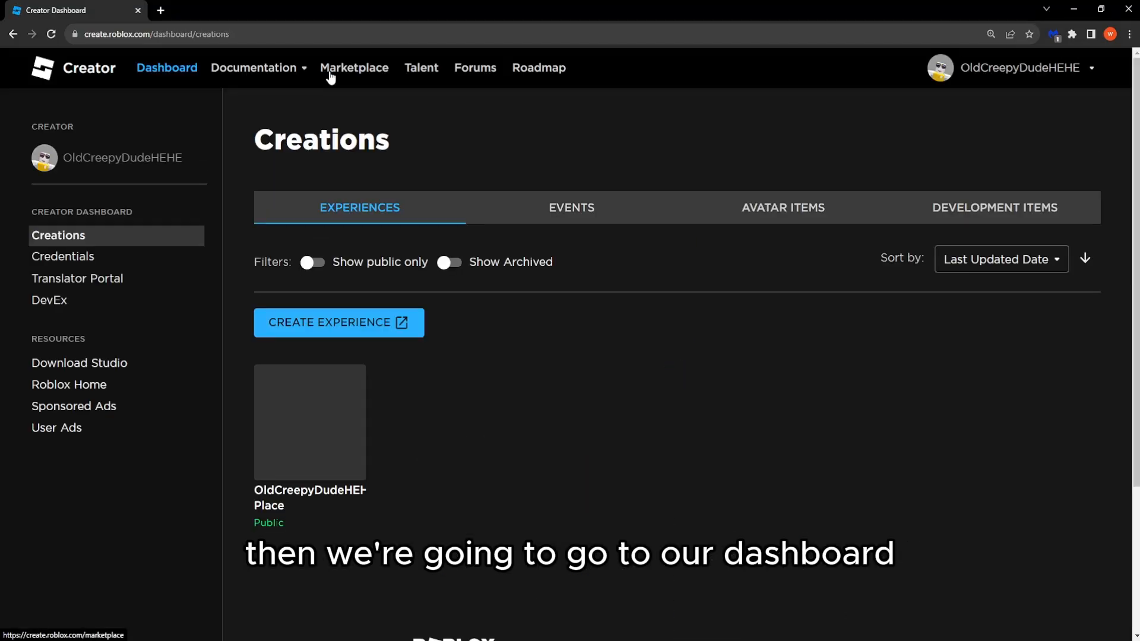
pyautogui.click(784, 208)
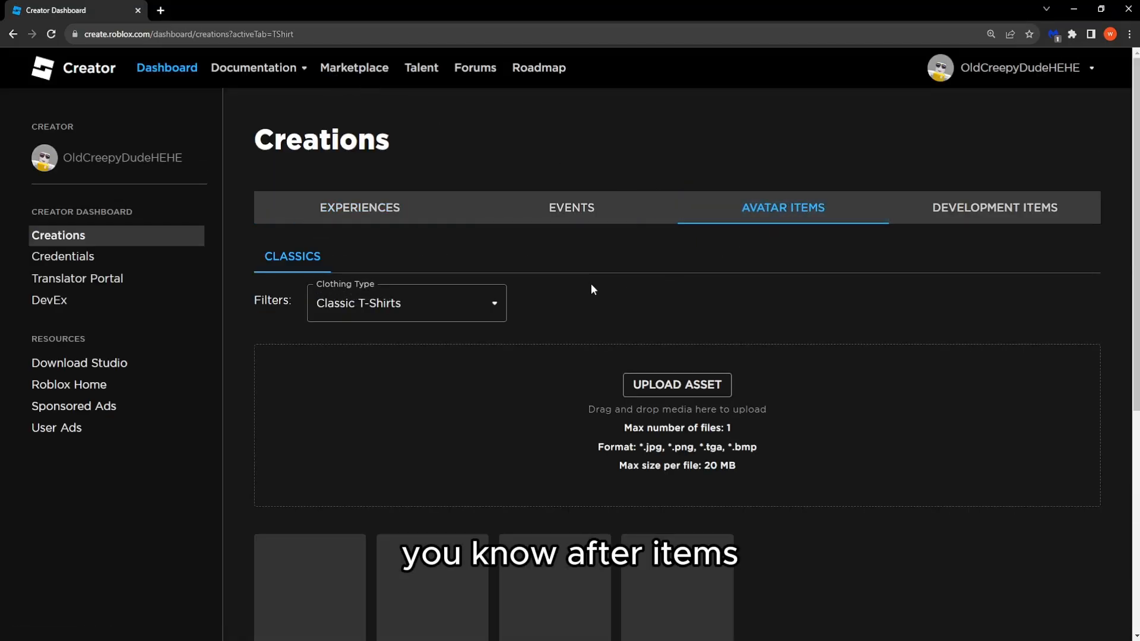
pyautogui.scroll(-3)
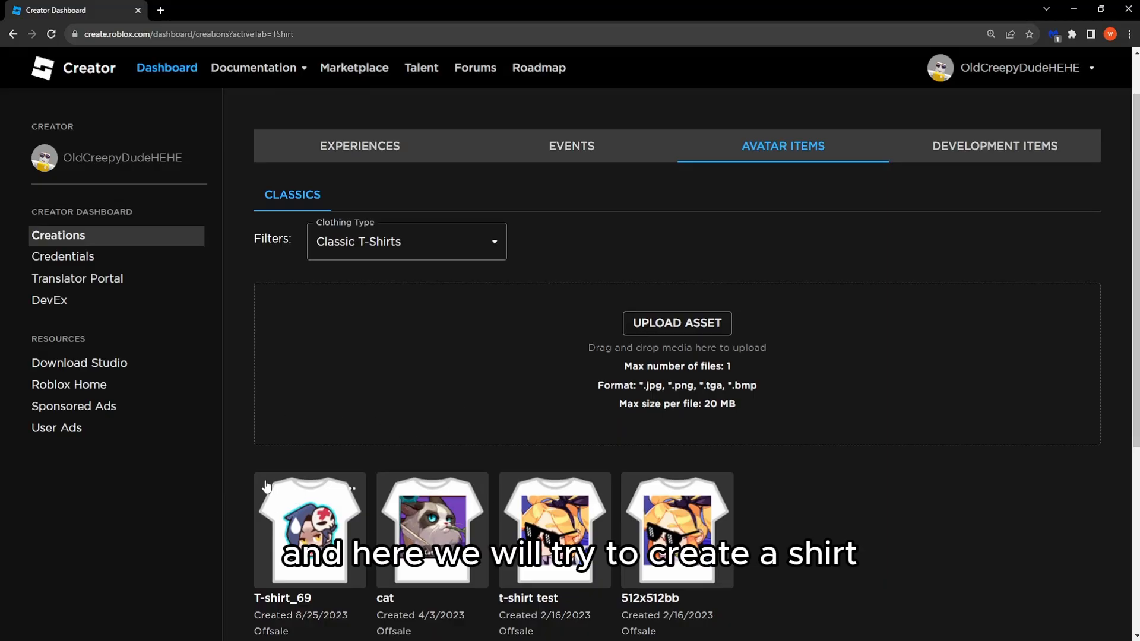
# Step: Upload a .png for a new T-shirt, then swap in a non-image file via All Files to trigger Wrong Format
pyautogui.click(677, 323)
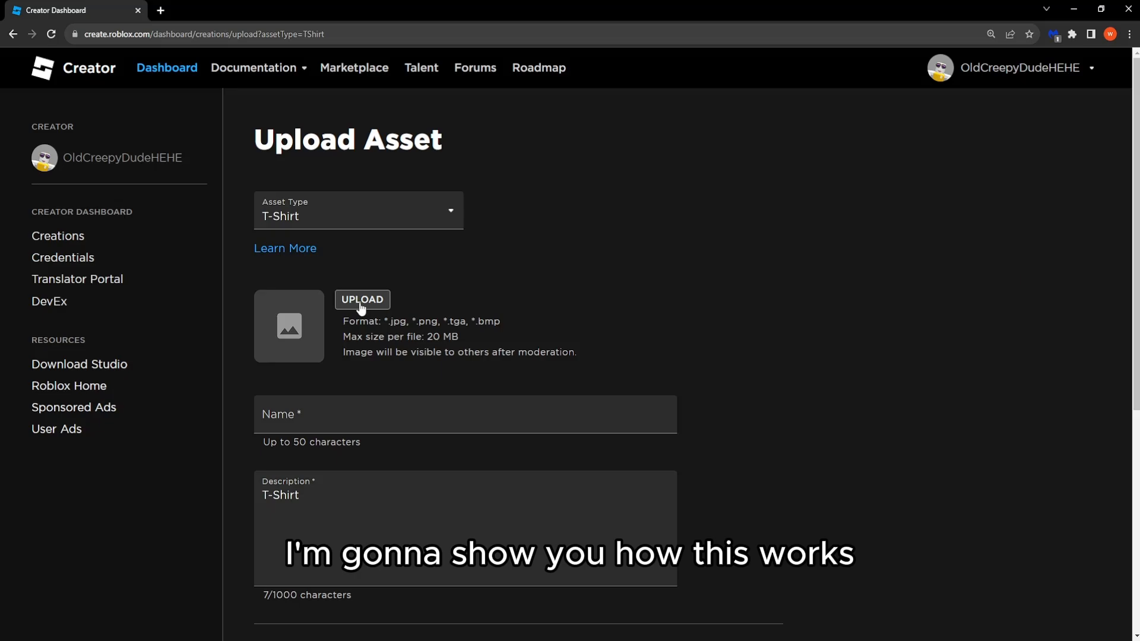
pyautogui.click(362, 299)
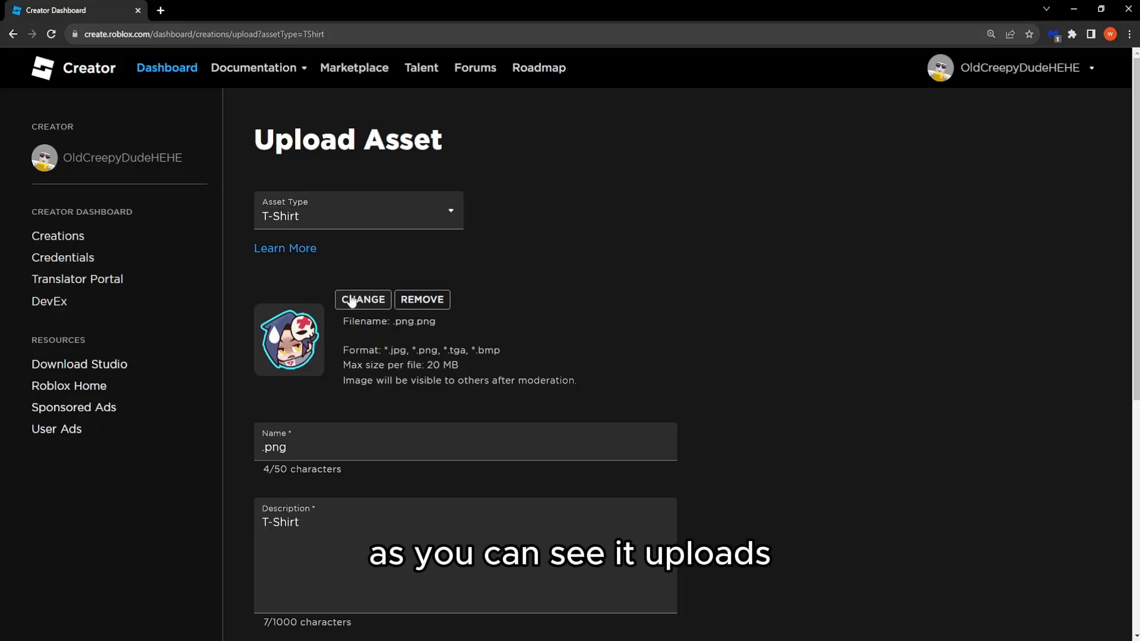
pyautogui.click(362, 300)
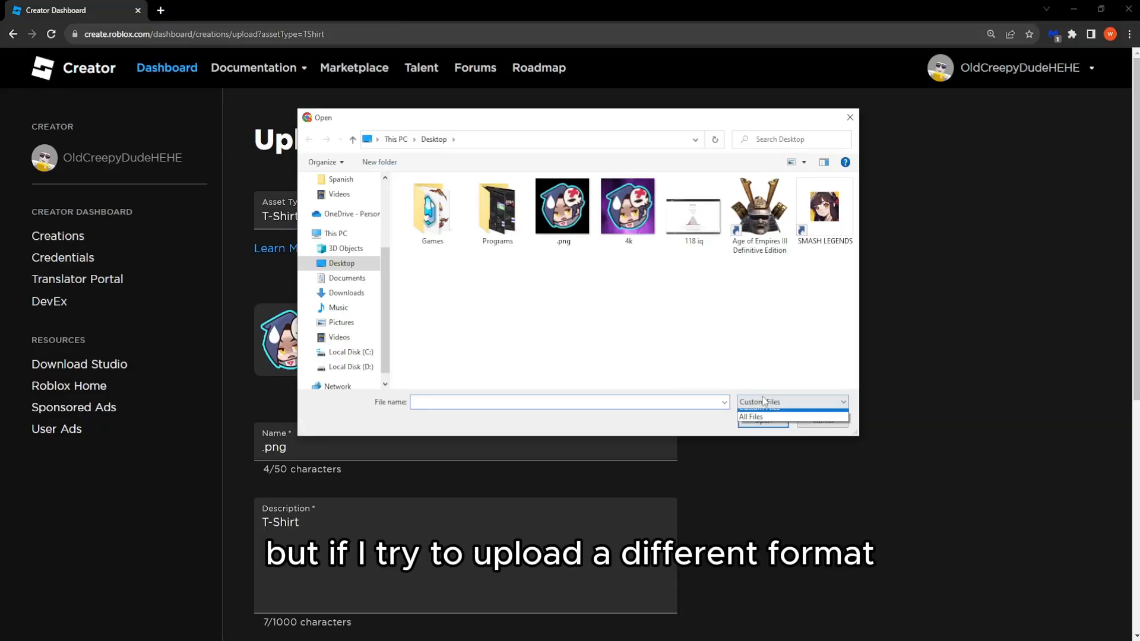
pyautogui.click(751, 417)
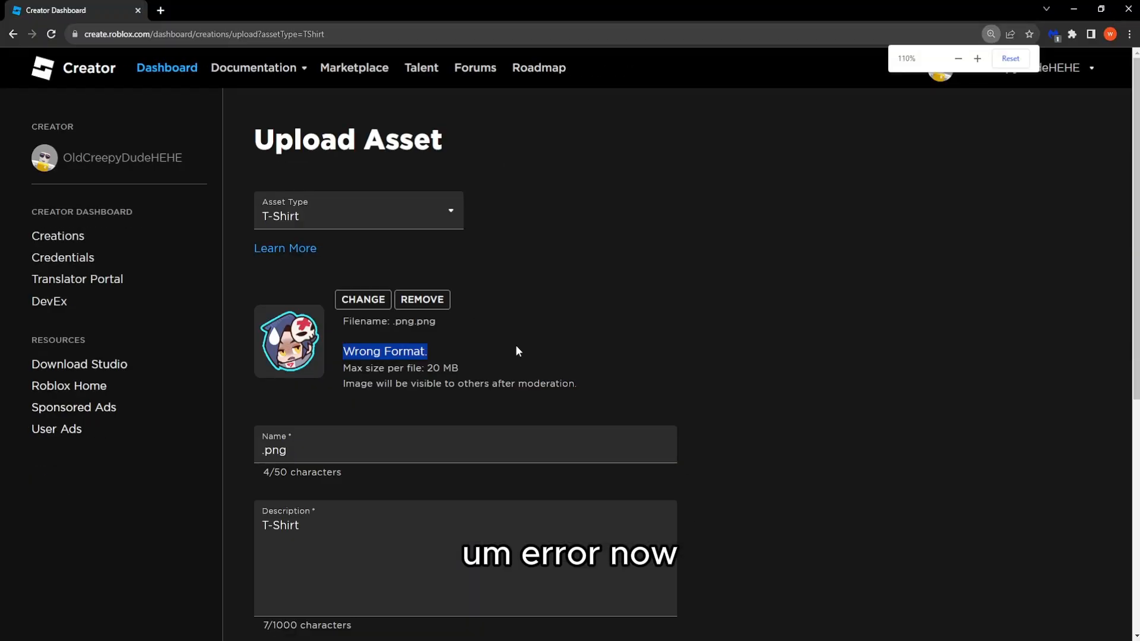
# Step: Remove the rejected file and upload the 4k image, hitting the 20 MB maximum file size error
pyautogui.click(422, 299)
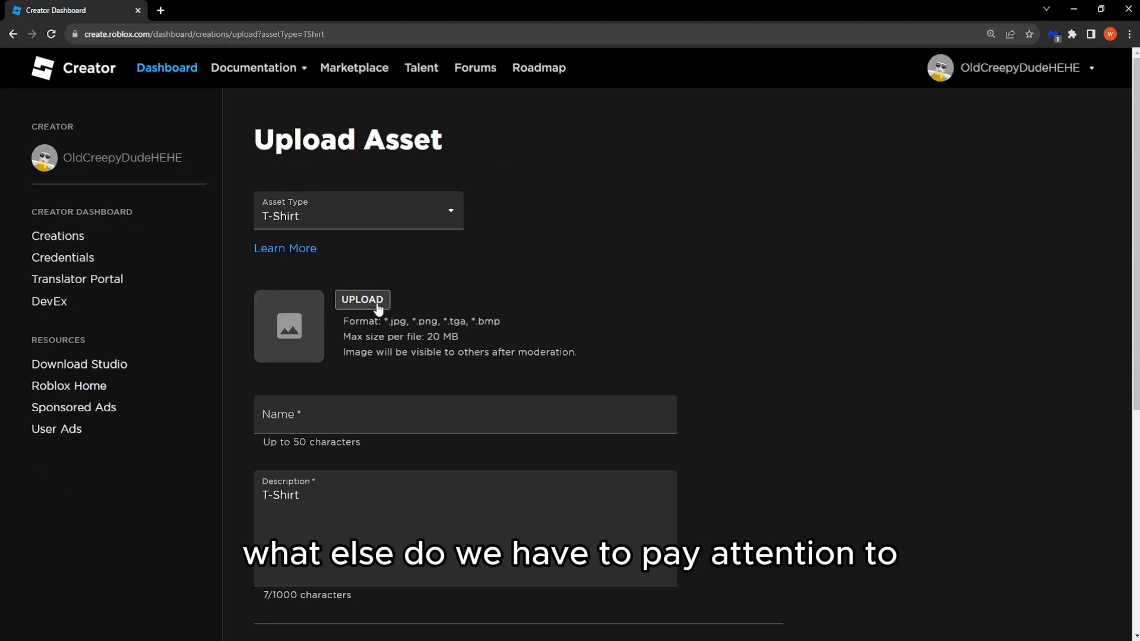
pyautogui.doubleClick(360, 337)
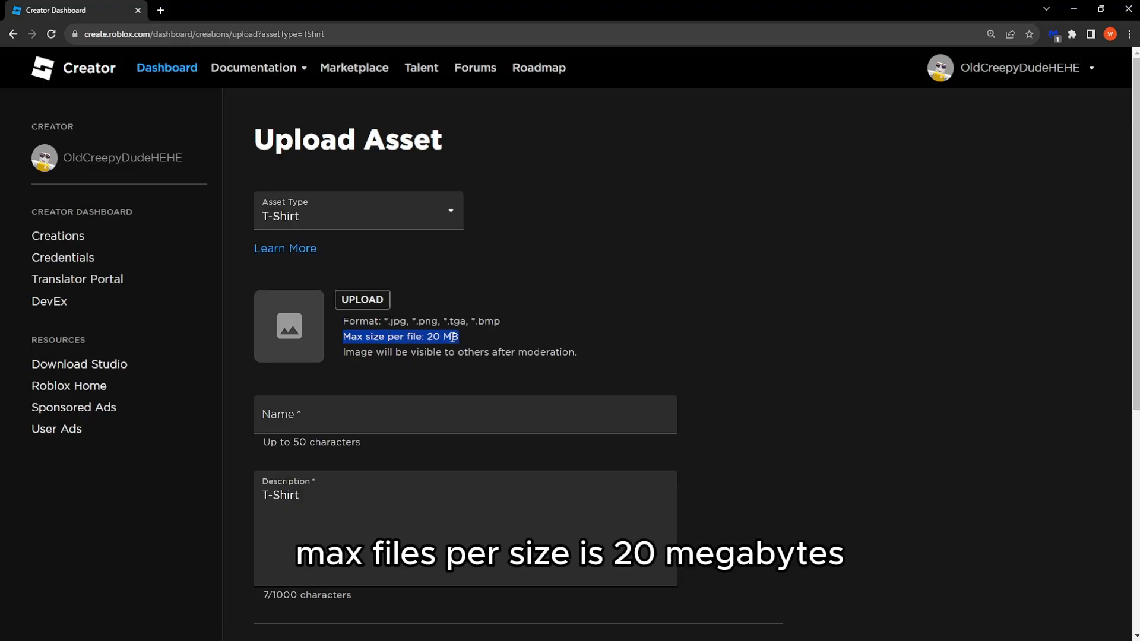
pyautogui.click(362, 299)
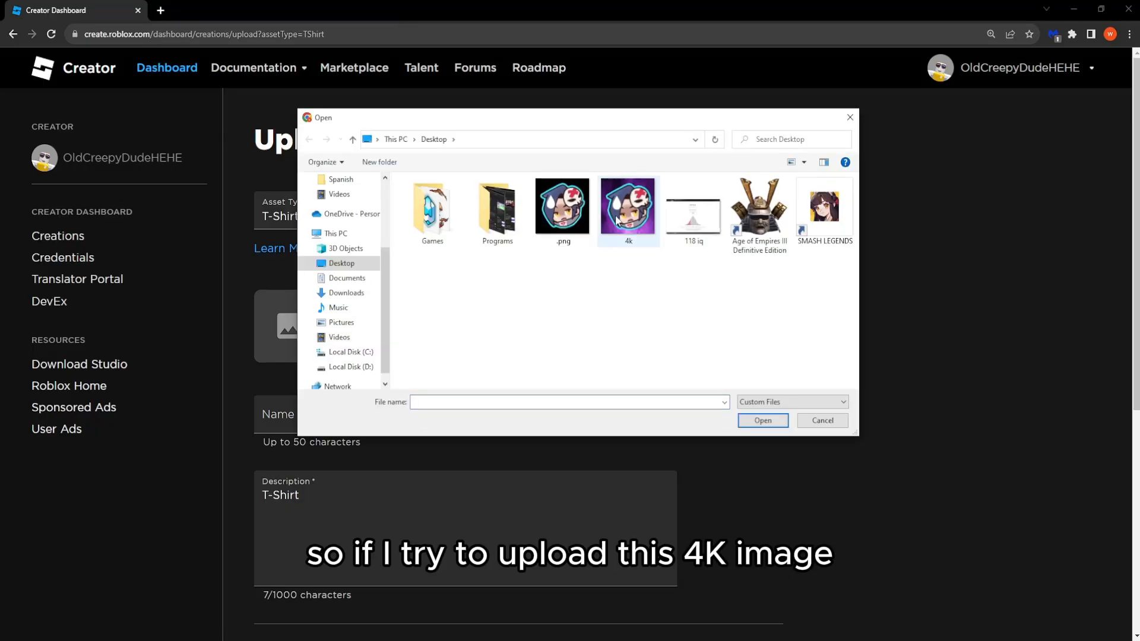
pyautogui.click(763, 420)
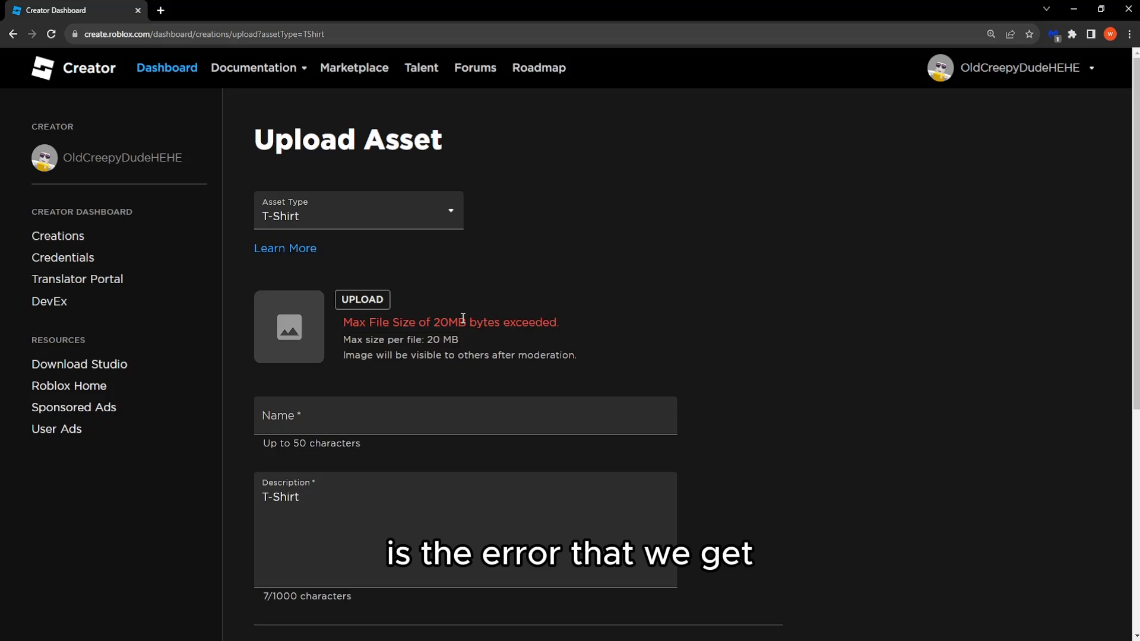
pyautogui.scroll(-3)
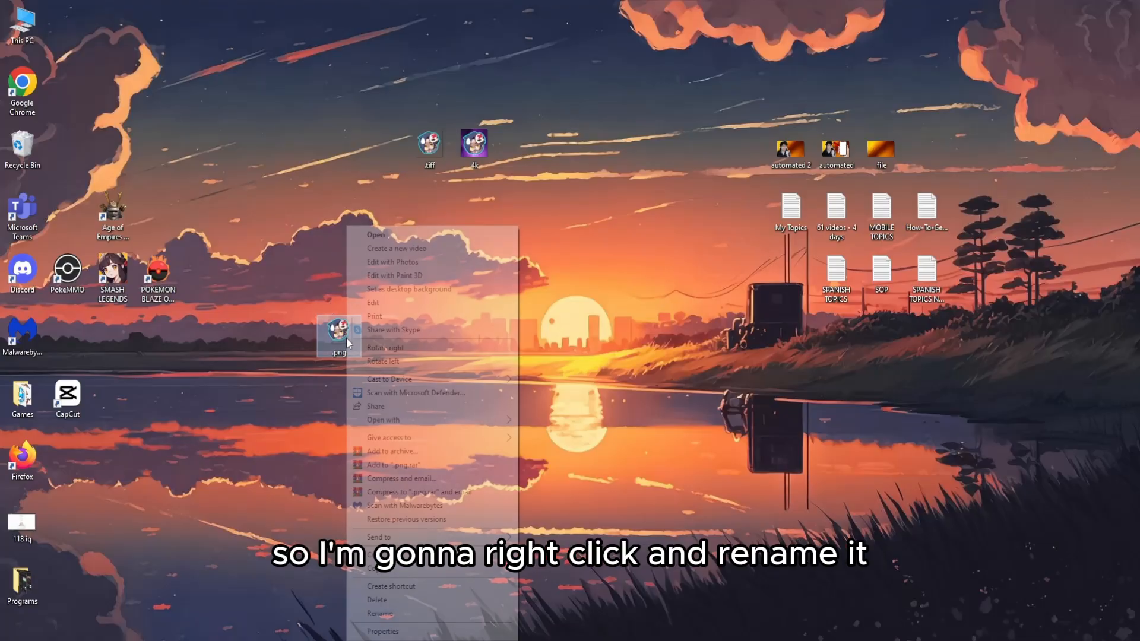
# Step: Rename the unnamed desktop .png file from its right-click context menu
pyautogui.click(375, 613)
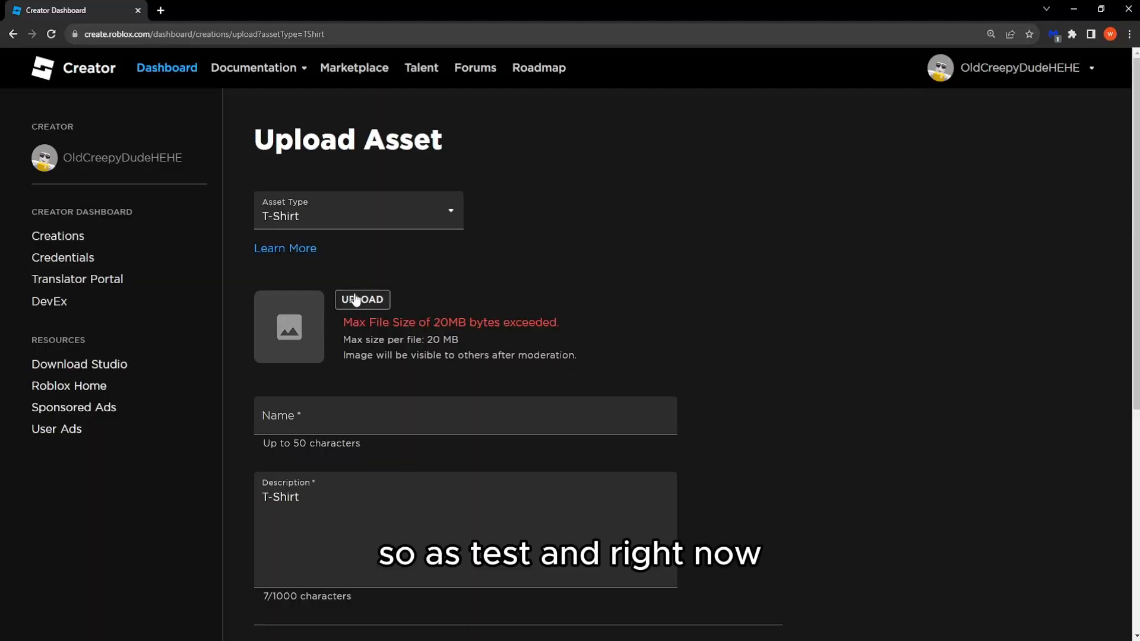
# Step: Upload TEST.png as a T-shirt named TEST with description T-Shirt
pyautogui.click(362, 299)
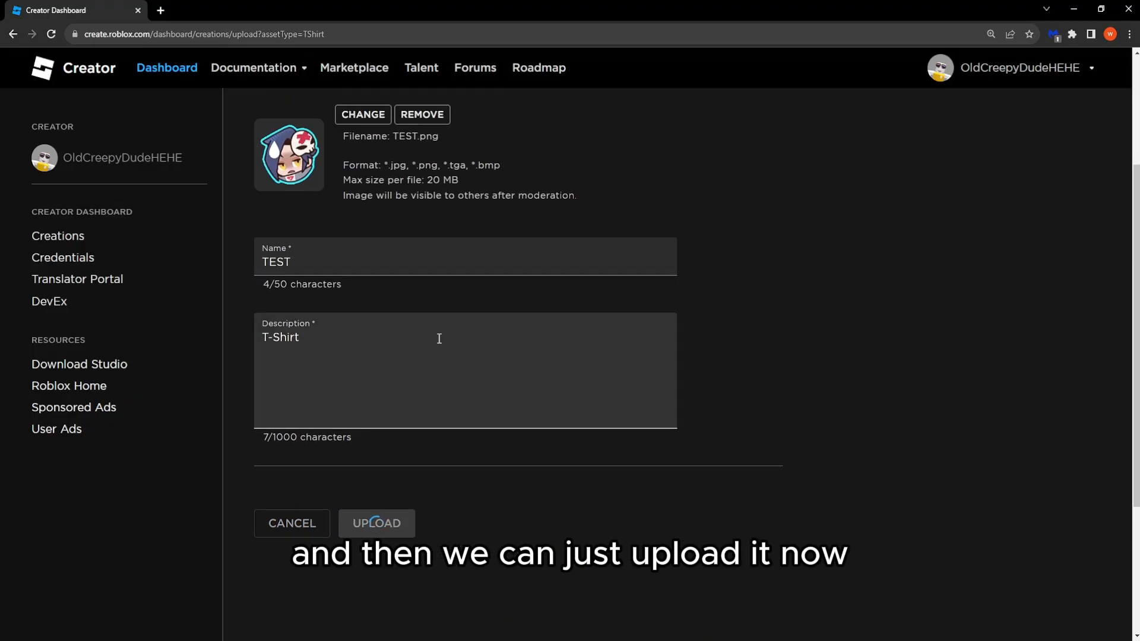
pyautogui.click(376, 522)
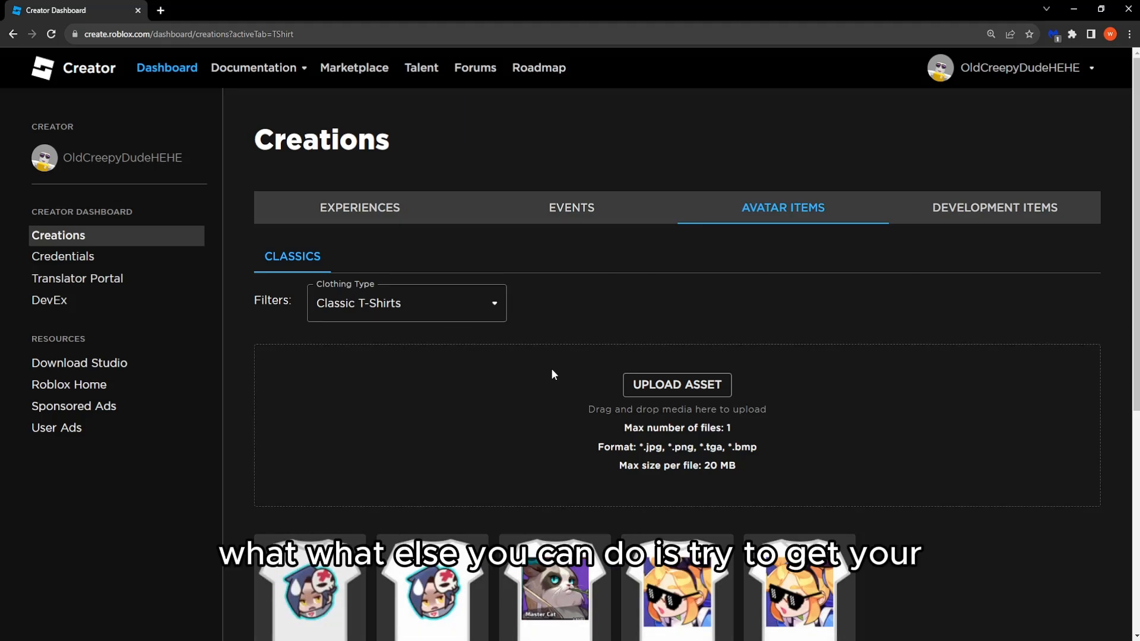
pyautogui.scroll(-3)
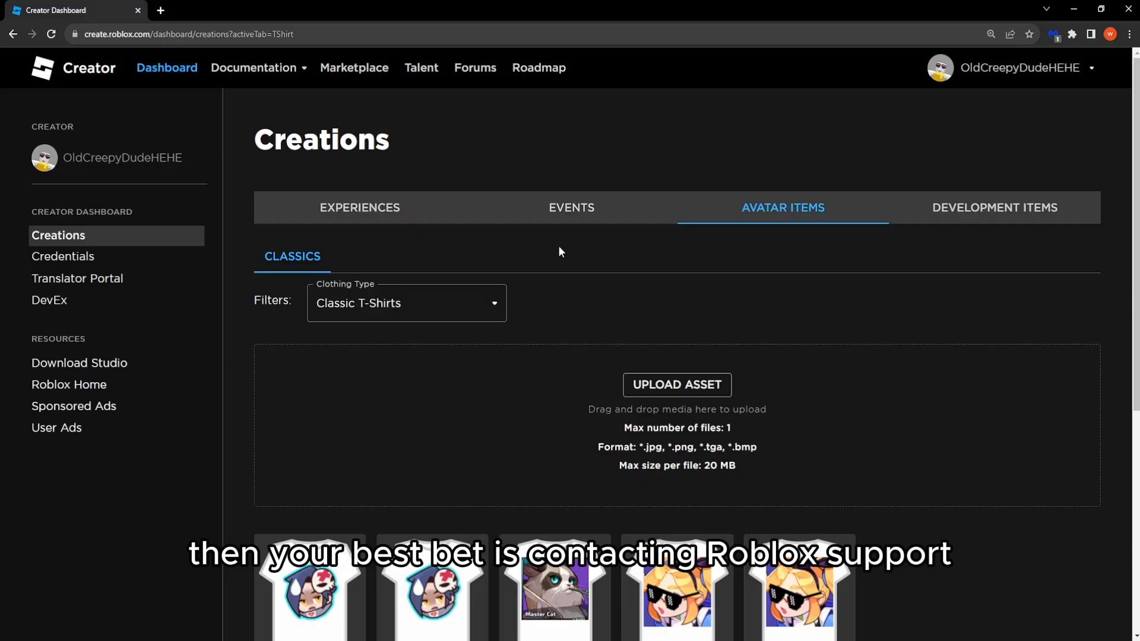
pyautogui.scroll(-3)
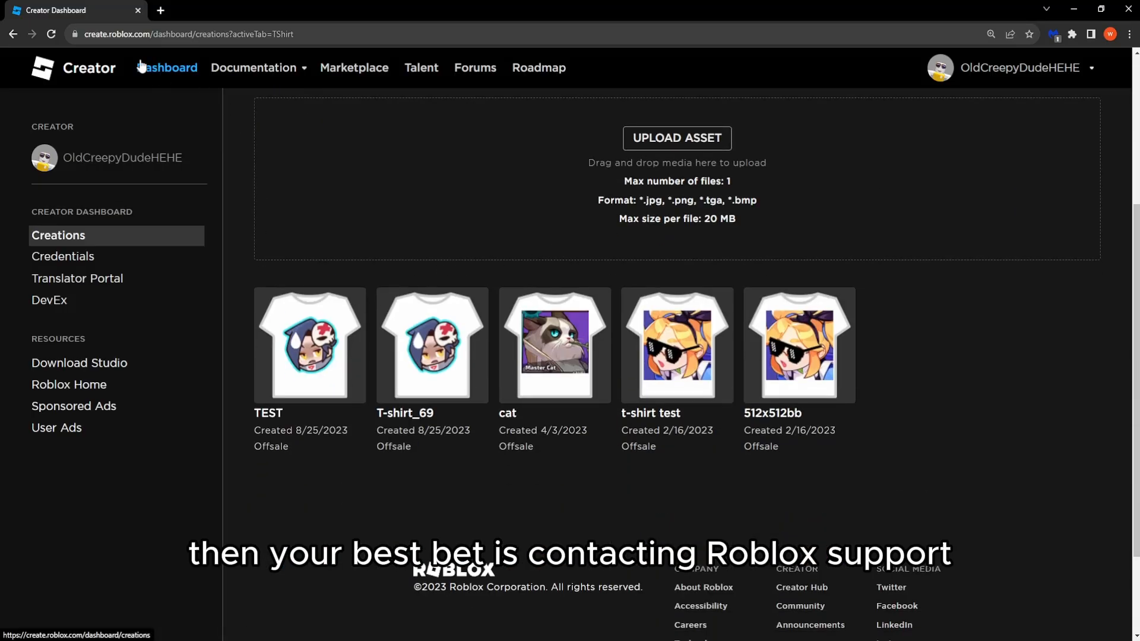